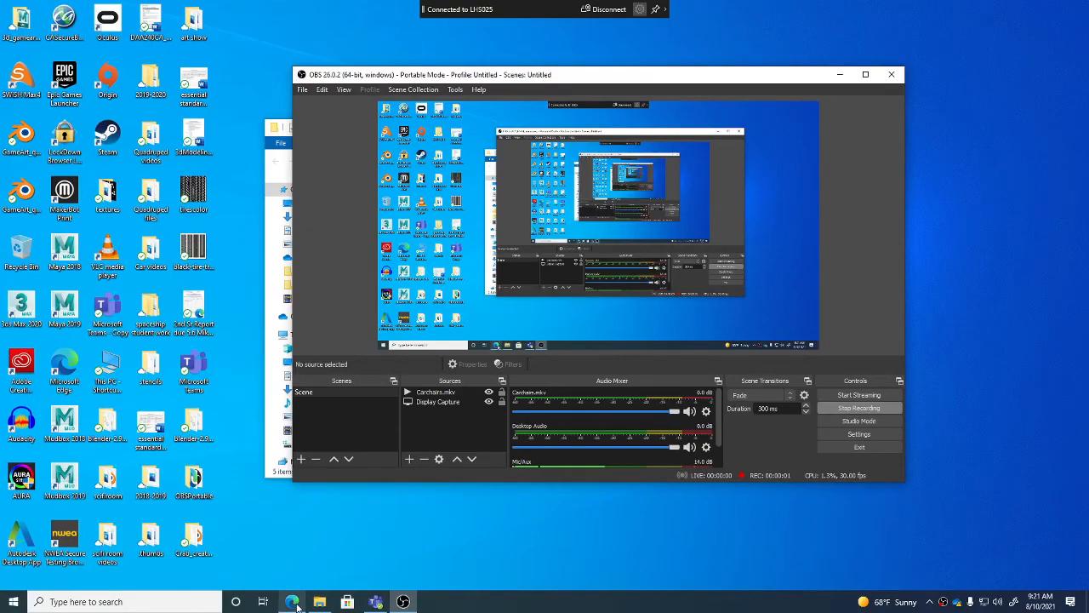
# Launch Microsoft Edge and go to the blender.org home page from the new-tab shortcut
pyautogui.click(292, 602)
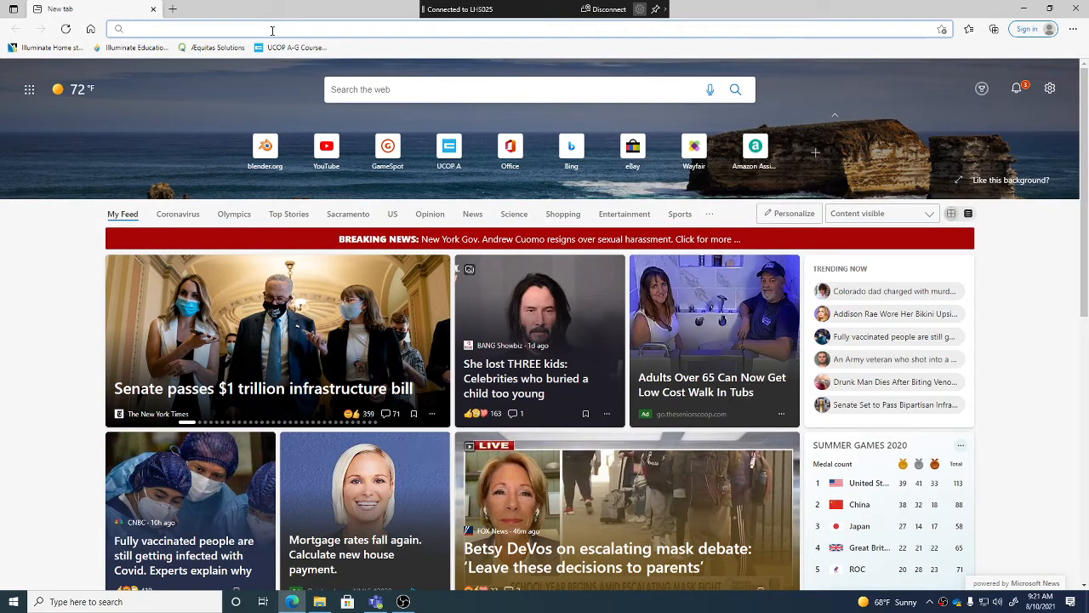
pyautogui.click(265, 146)
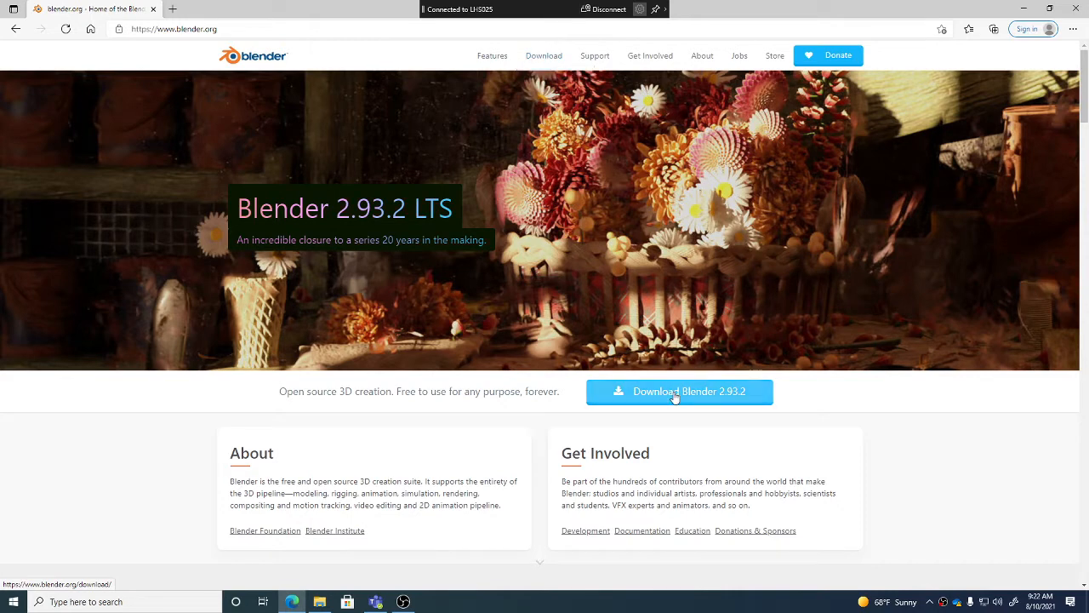
# Follow the 'Download Blender 2.93.2' button to reach the download page
pyautogui.click(678, 391)
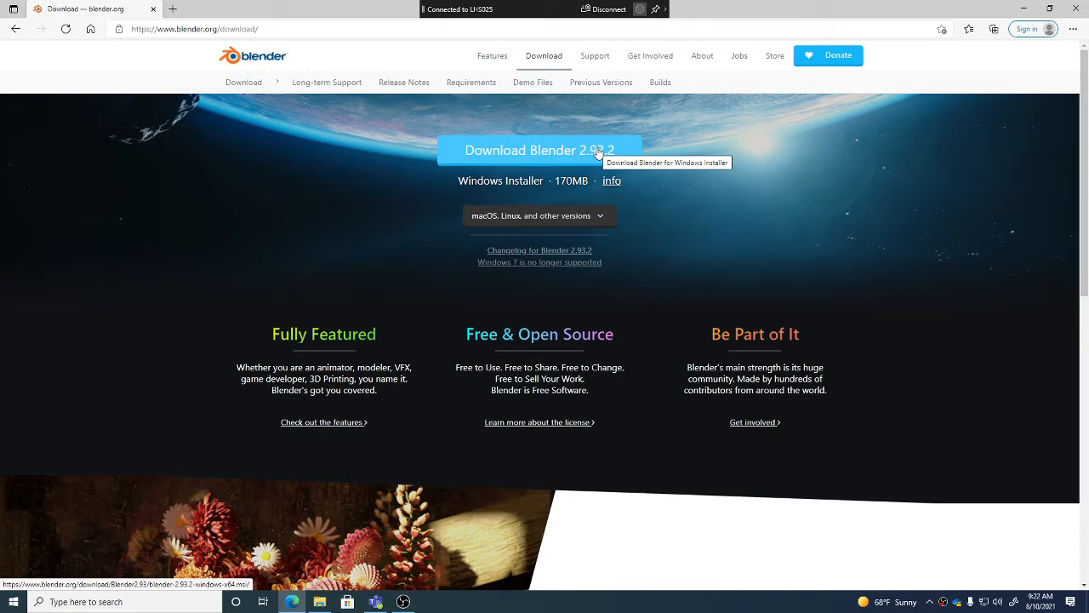
pyautogui.moveTo(566, 151)
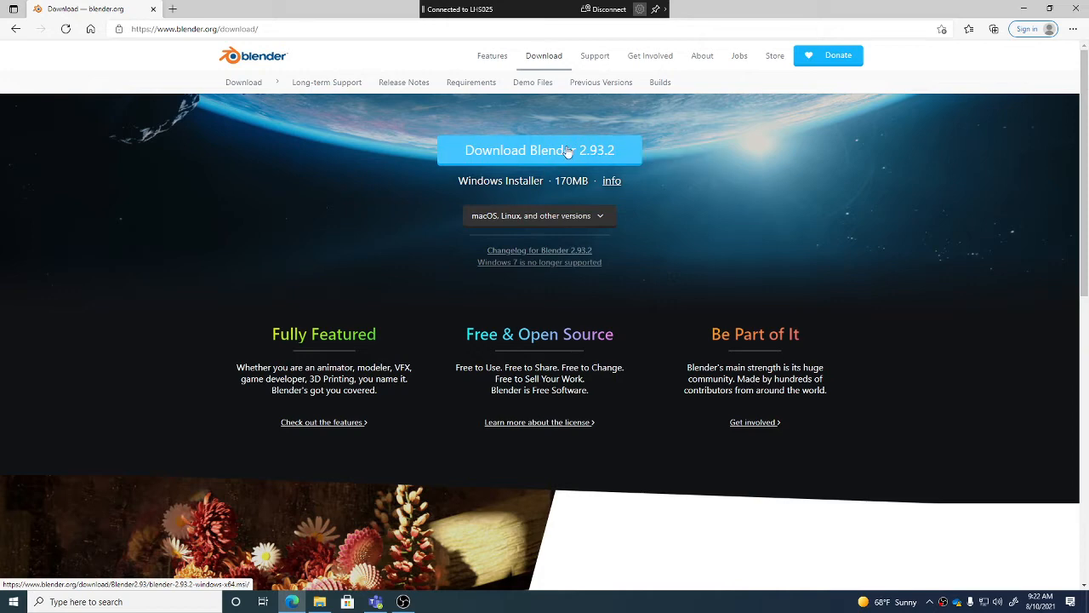
pyautogui.moveTo(540, 151)
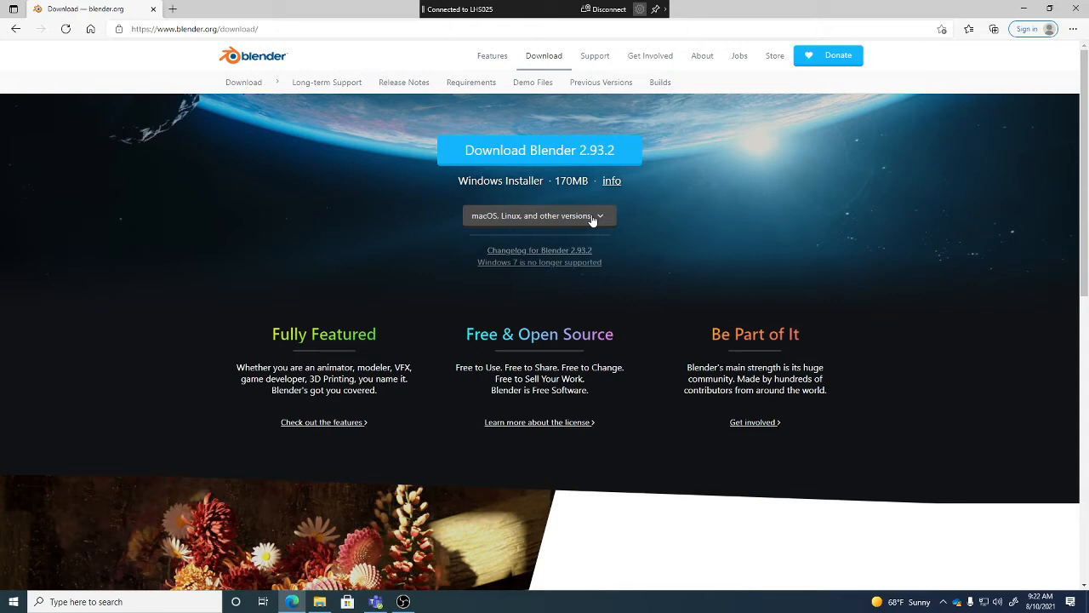
pyautogui.moveTo(600, 221)
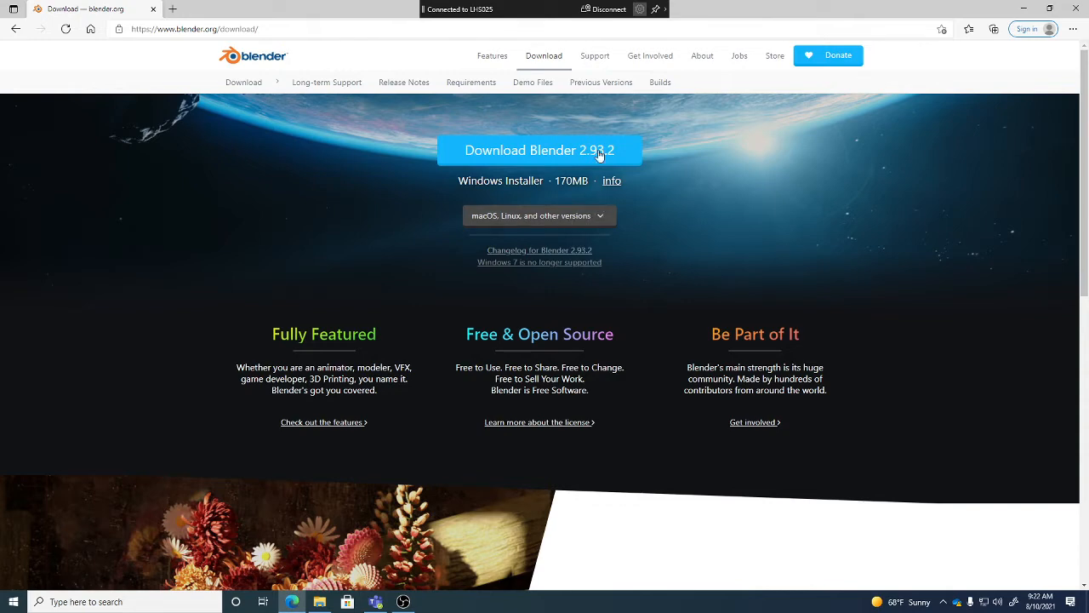
# Expand the 'macOS, Linux, and other versions' list showing the Windows Portable (.zip) build
pyautogui.click(538, 215)
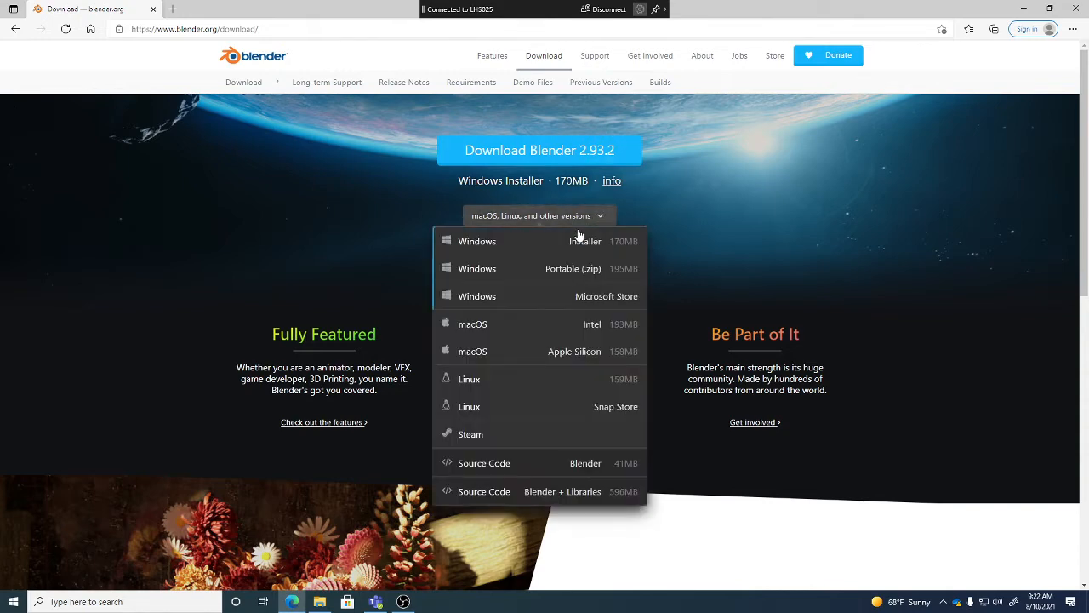
pyautogui.moveTo(557, 268)
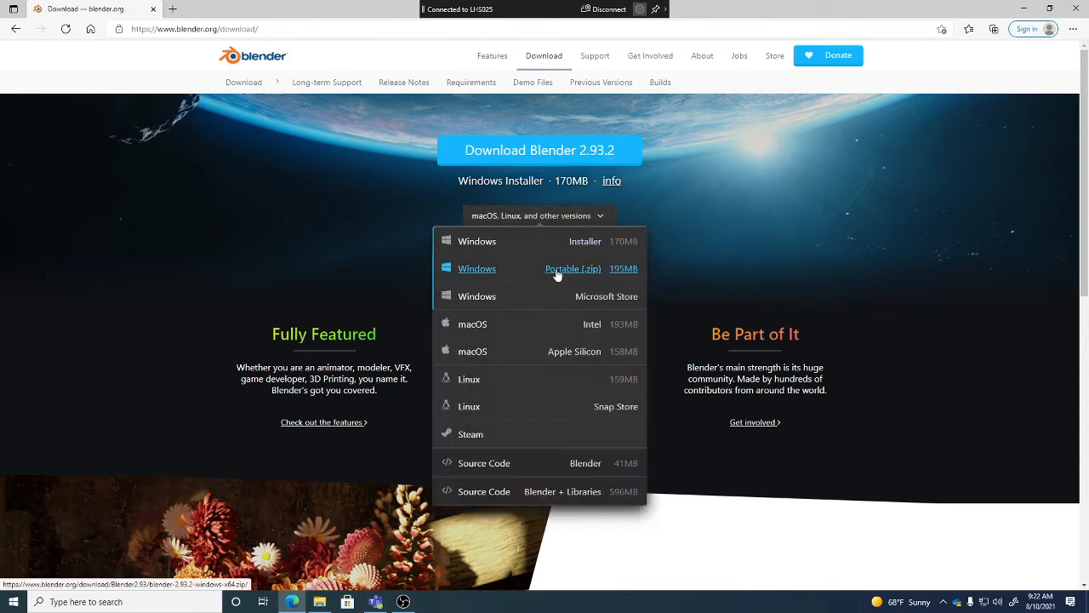
pyautogui.moveTo(573, 268)
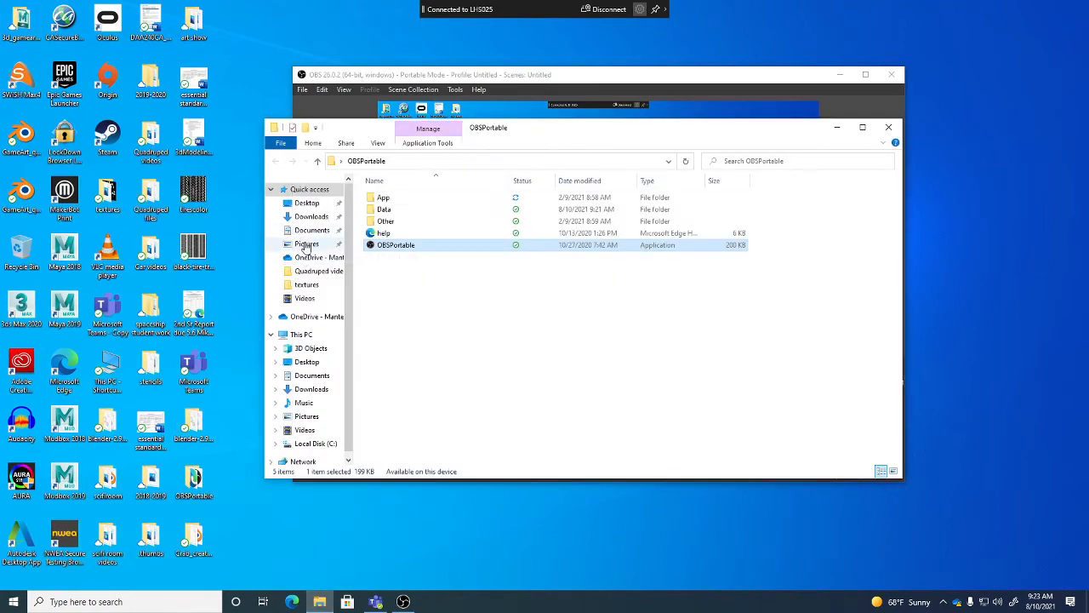
# Browse This PC > Downloads and look inside the blender-2.93.1-windows-x64 zip
pyautogui.click(311, 216)
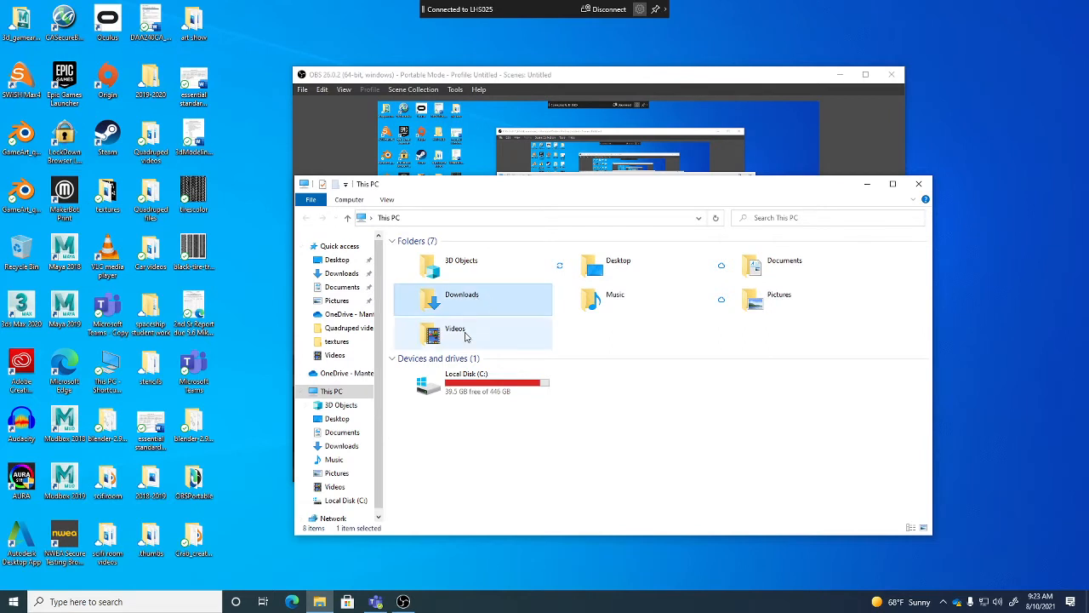
pyautogui.doubleClick(461, 299)
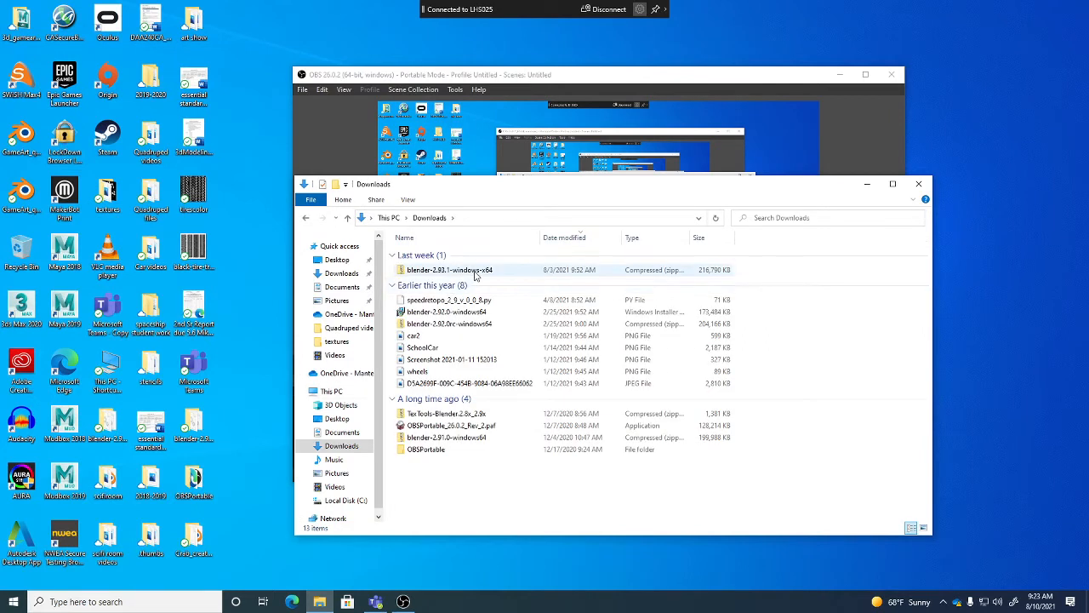
pyautogui.moveTo(451, 270)
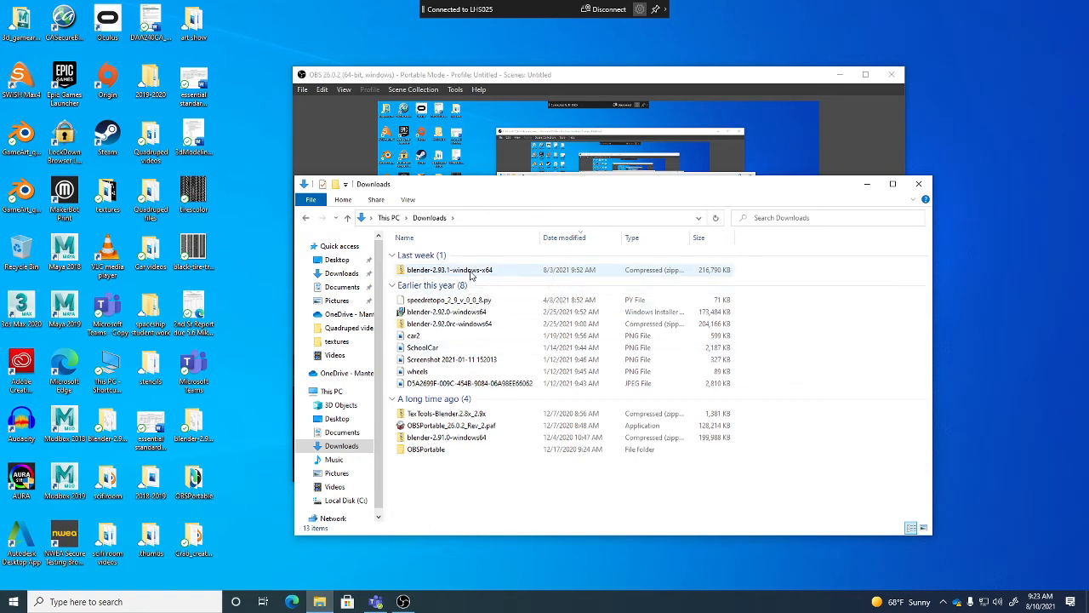
pyautogui.doubleClick(452, 269)
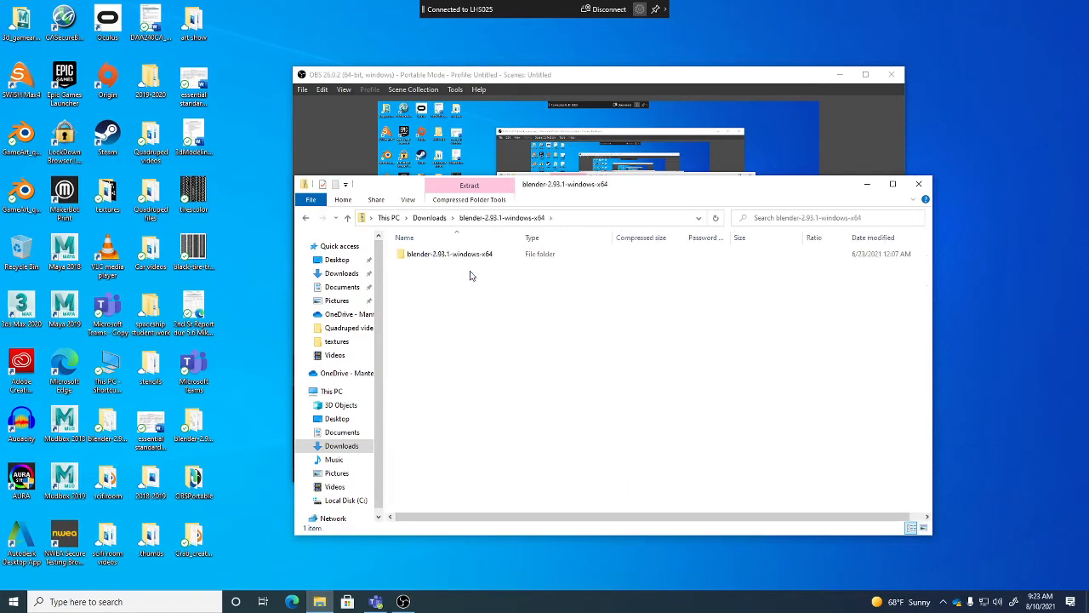
pyautogui.click(450, 254)
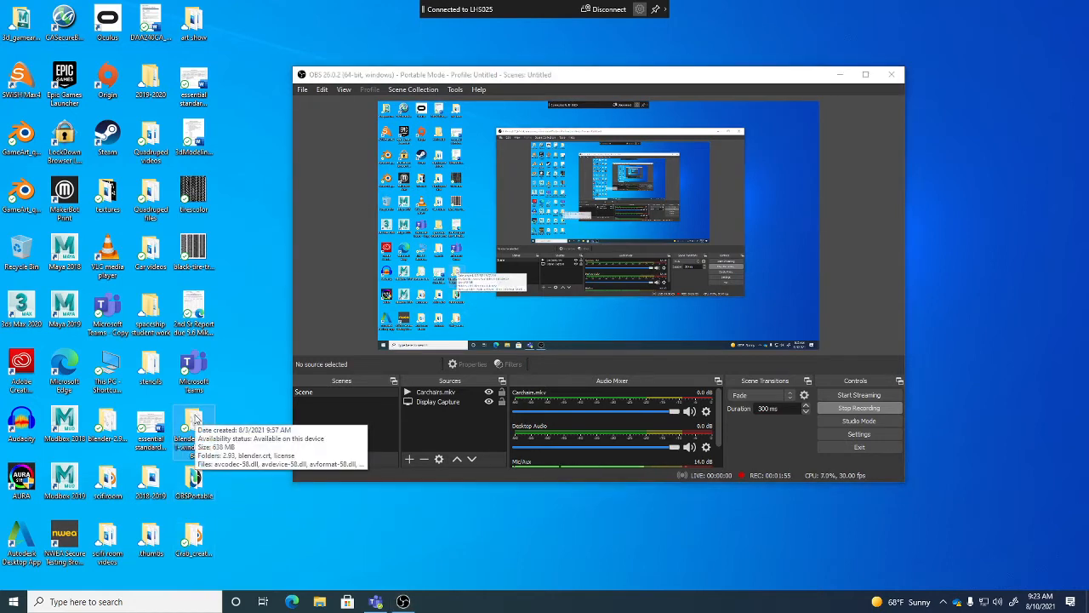
# Run blender.exe from the unzipped blender-2.93.1-windows-x64 folder on the desktop
pyautogui.doubleClick(194, 424)
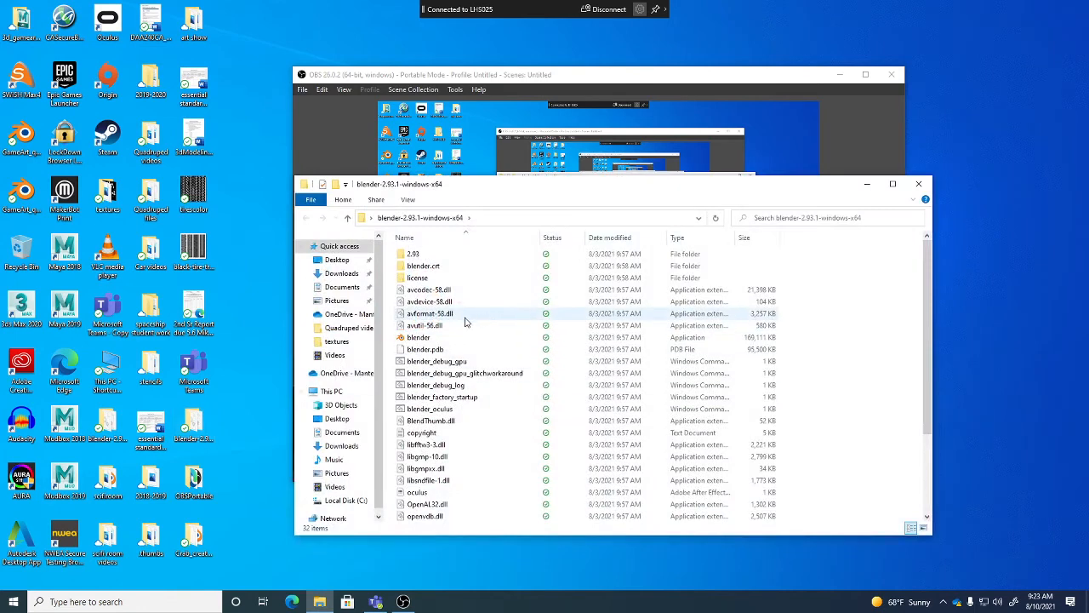
pyautogui.moveTo(418, 337)
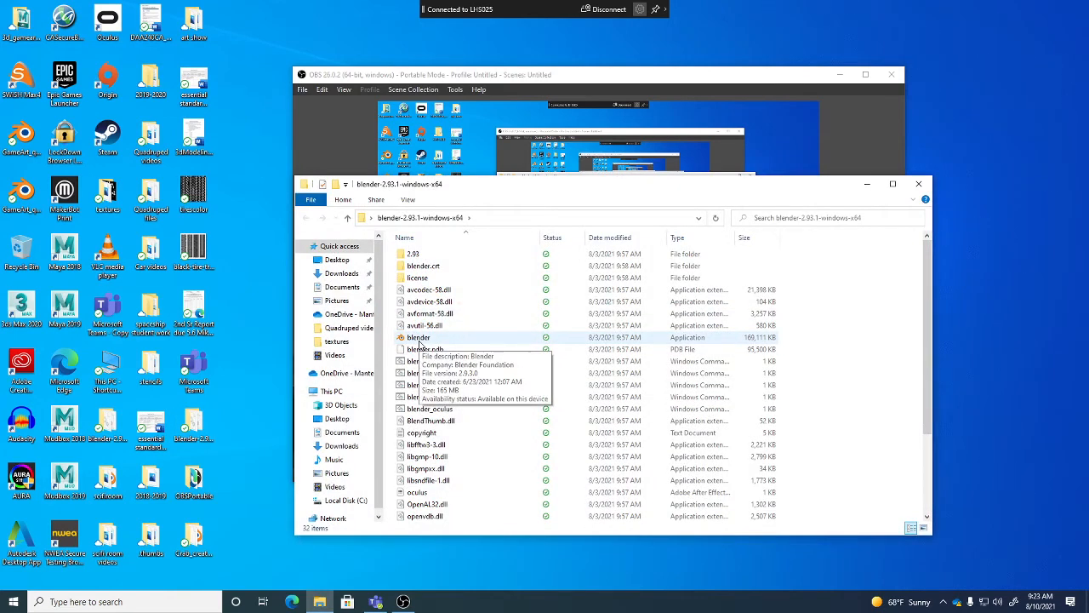
pyautogui.click(418, 337)
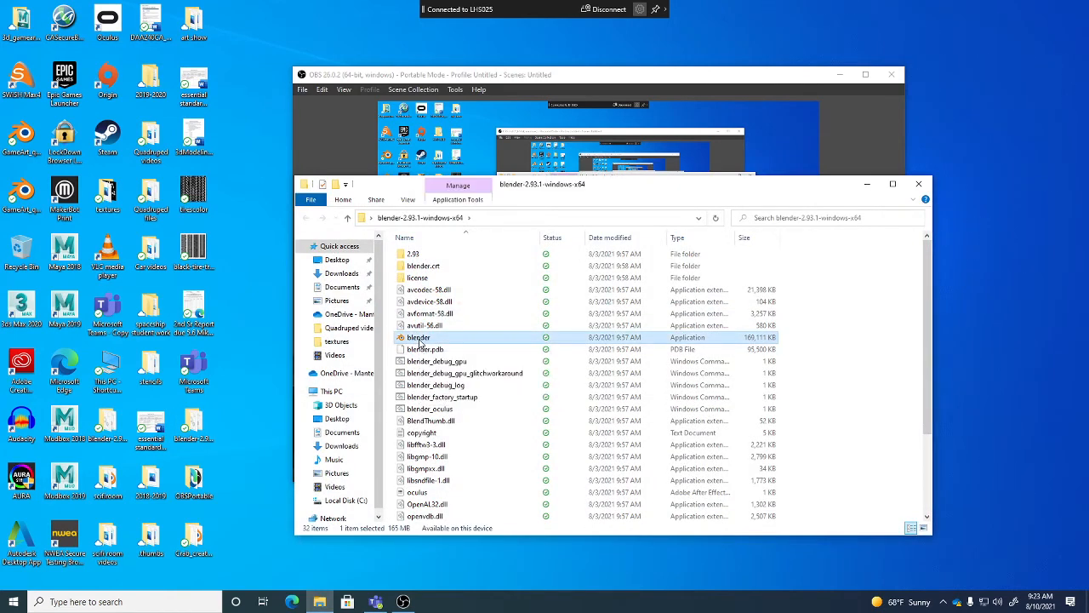
pyautogui.doubleClick(418, 337)
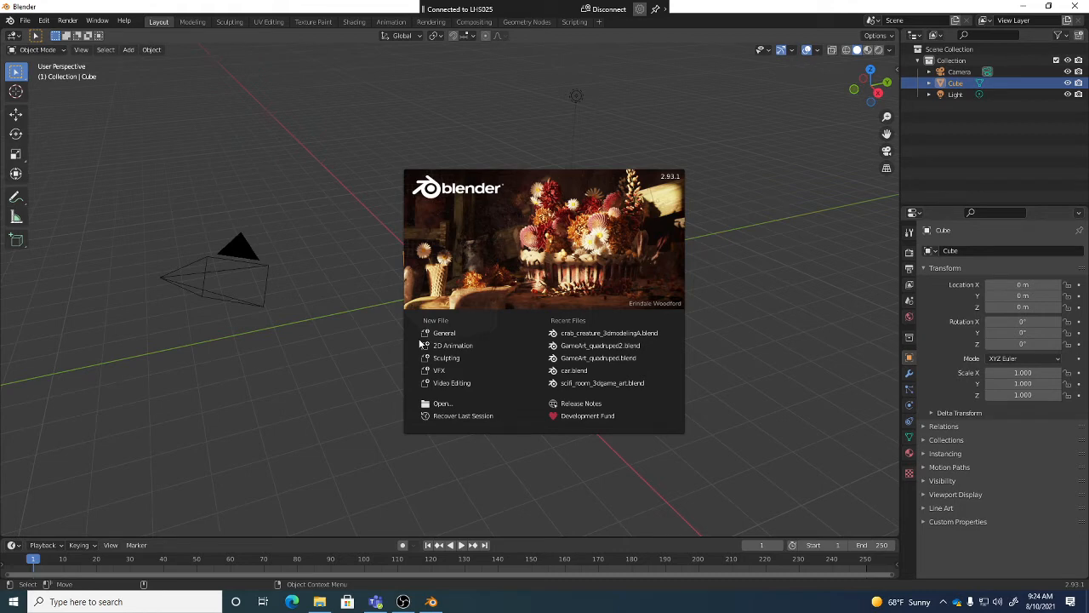
pyautogui.moveTo(607, 345)
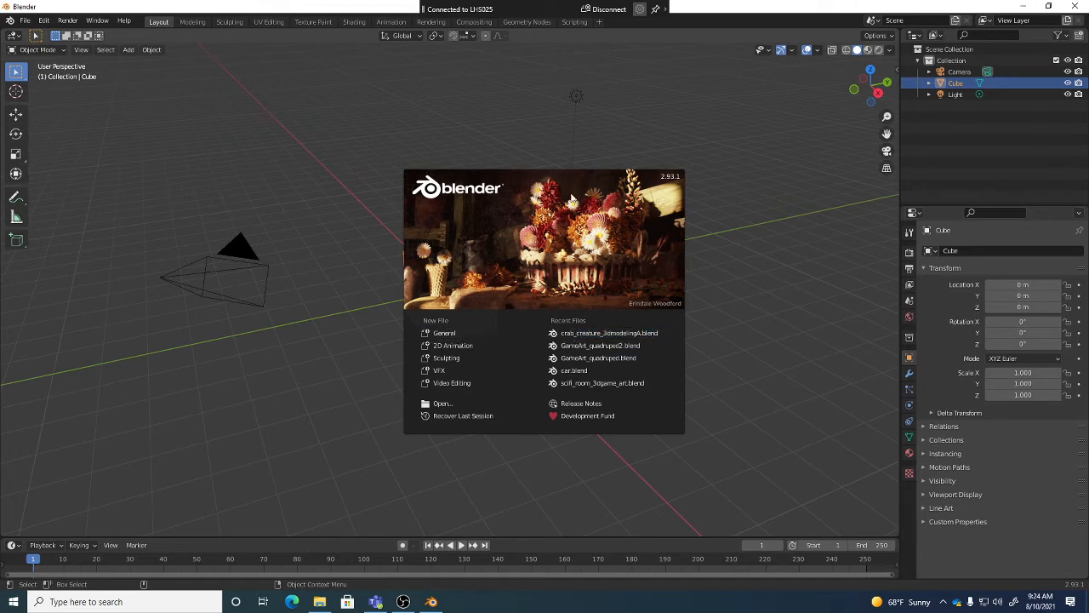
pyautogui.moveTo(533, 224)
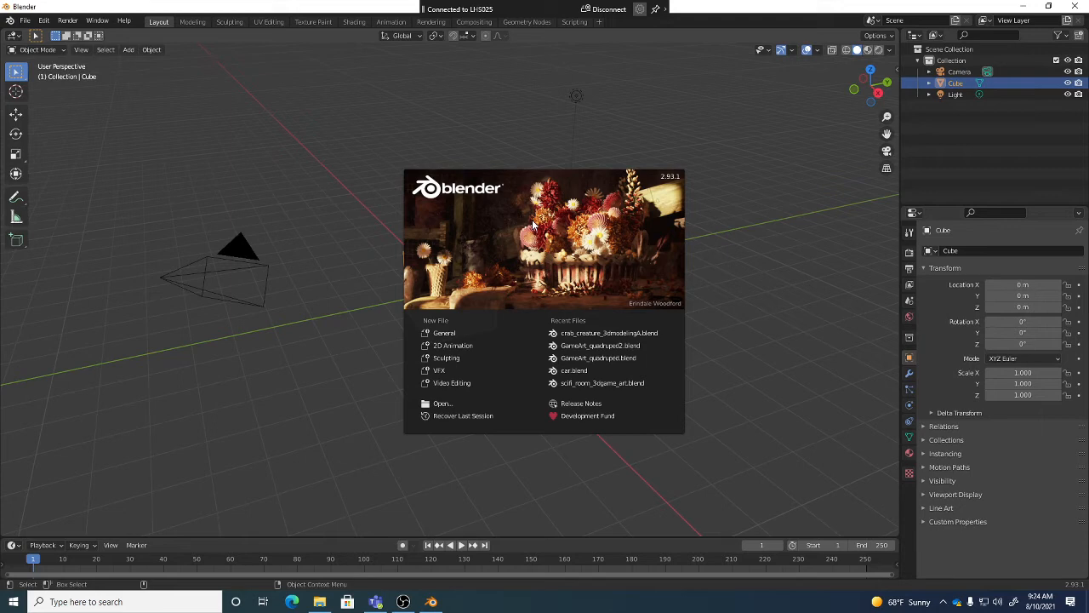
pyautogui.moveTo(497, 329)
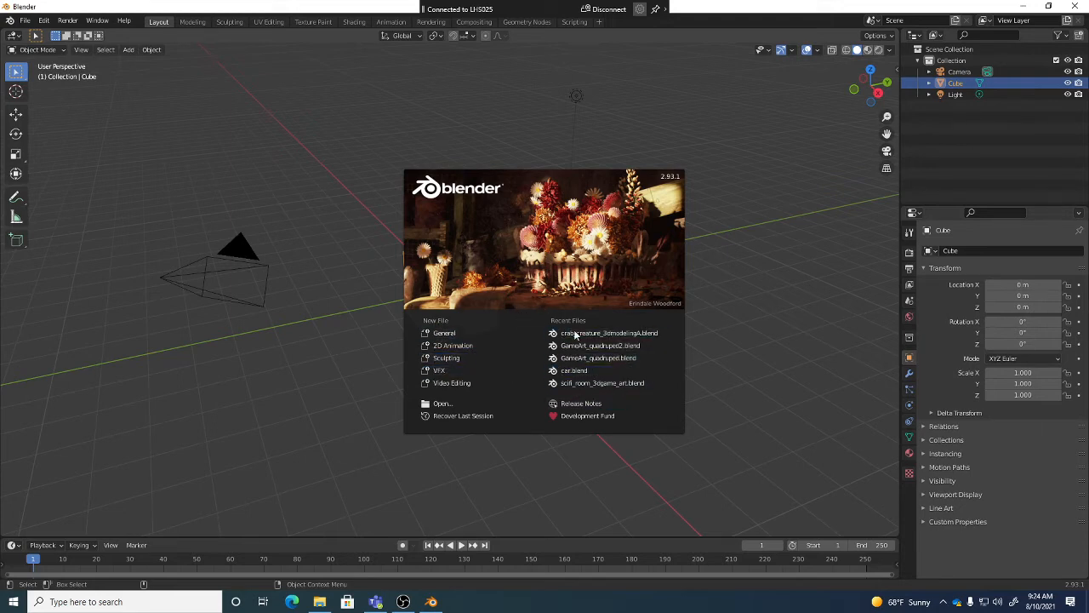
pyautogui.moveTo(509, 317)
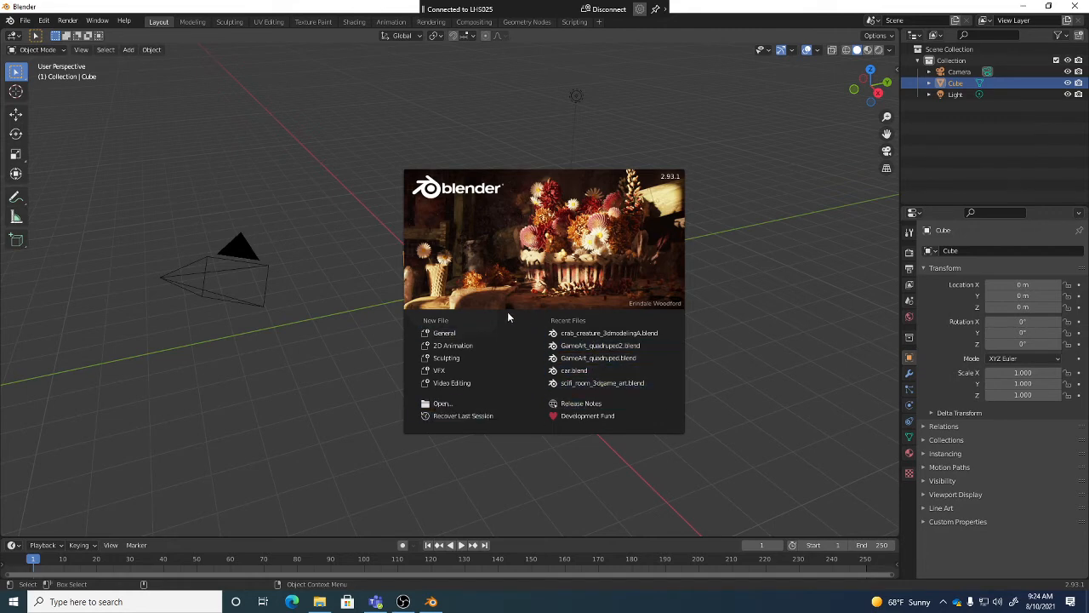
pyautogui.moveTo(601, 323)
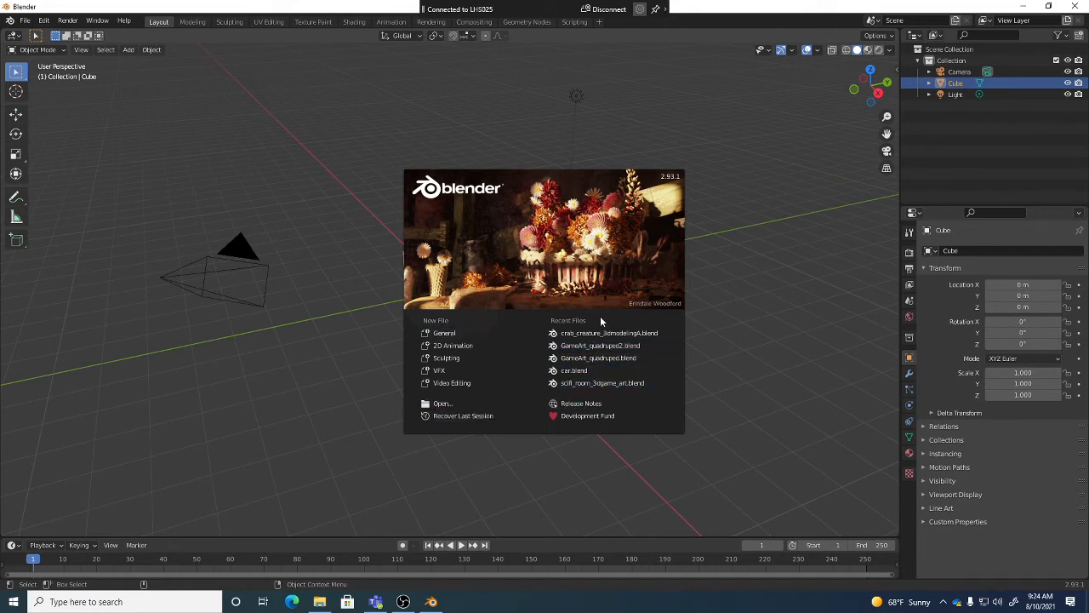
pyautogui.moveTo(452, 345)
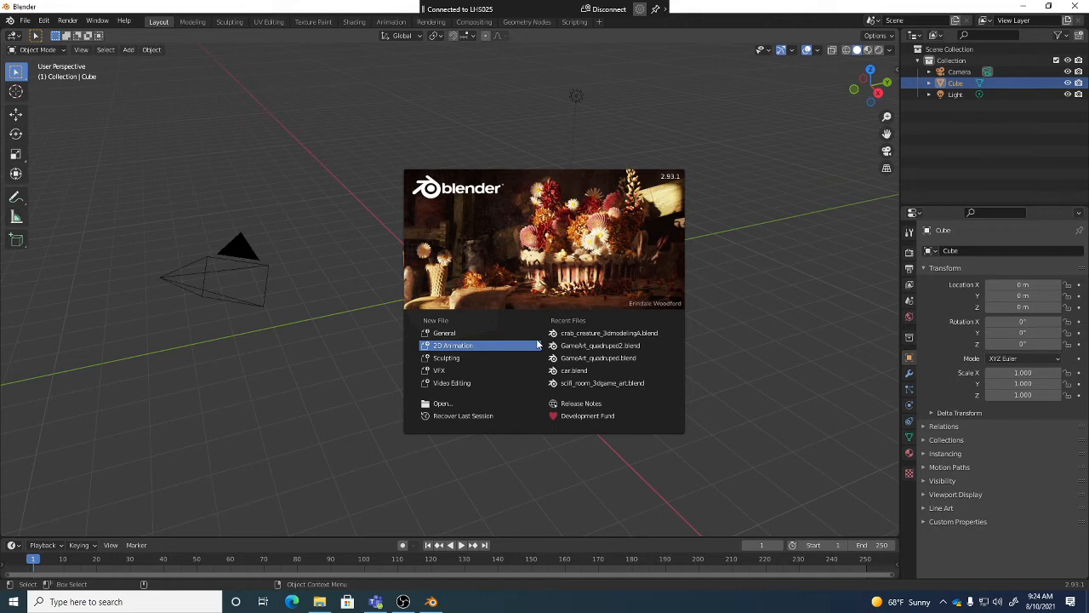
pyautogui.moveTo(522, 349)
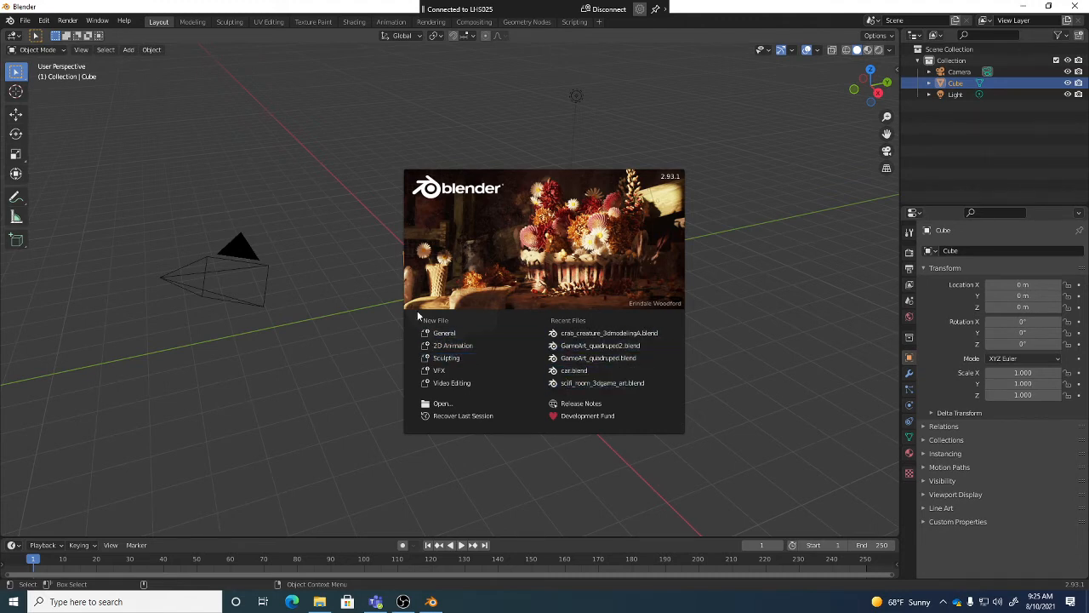
pyautogui.moveTo(634, 332)
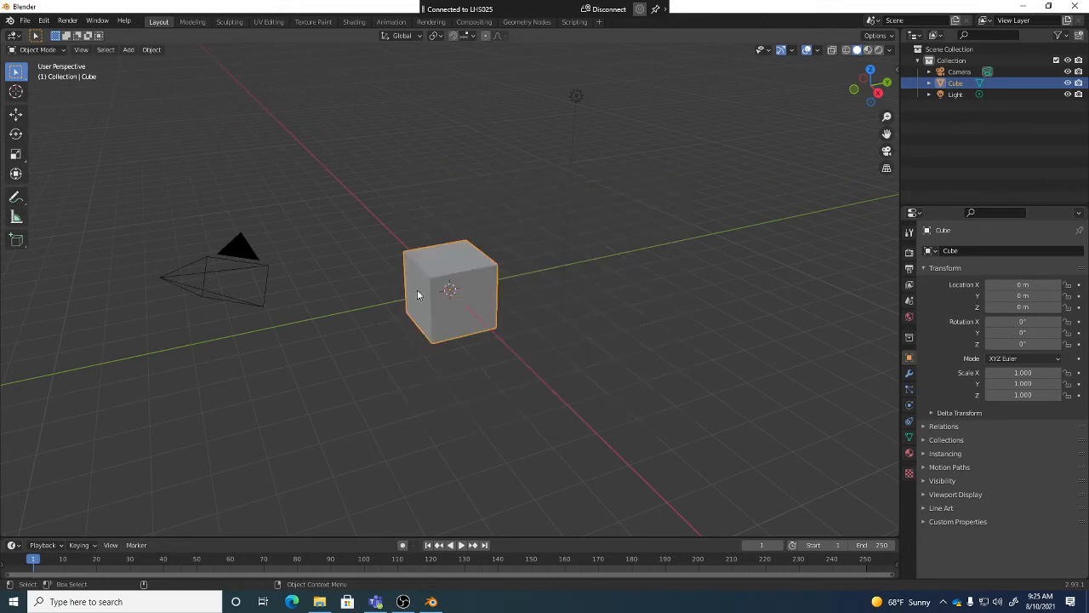
pyautogui.moveTo(485, 247)
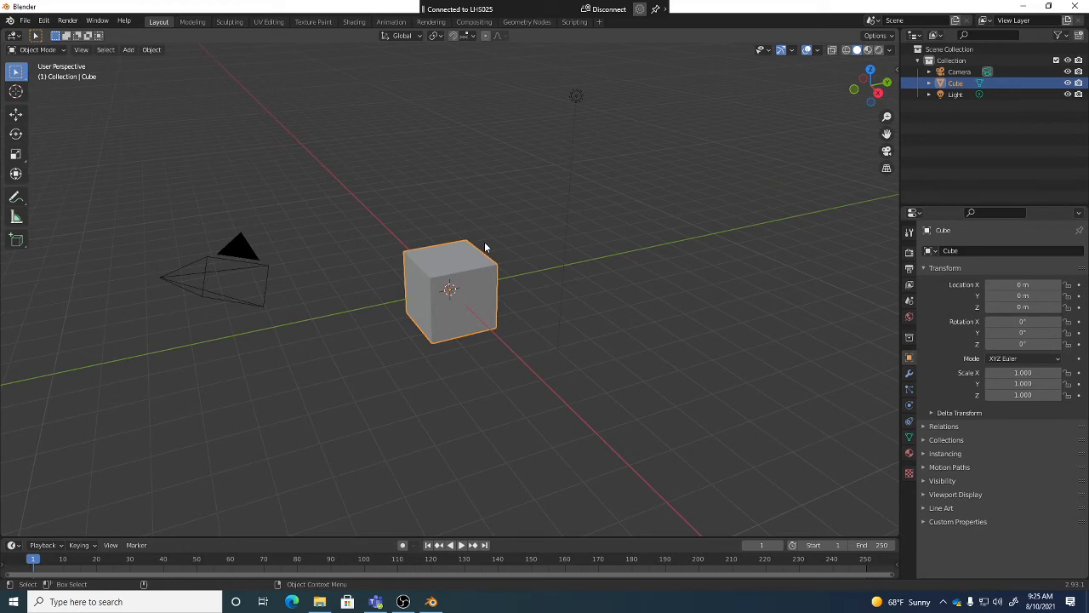
pyautogui.moveTo(453, 233)
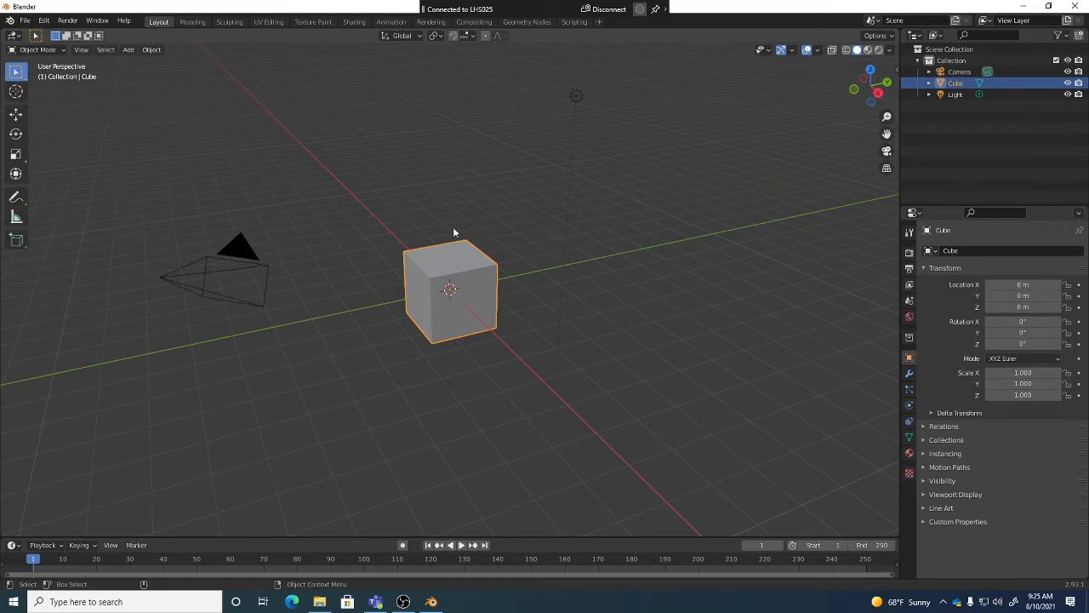
# Show Blender's Edit menu over the default cube scene
pyautogui.click(44, 20)
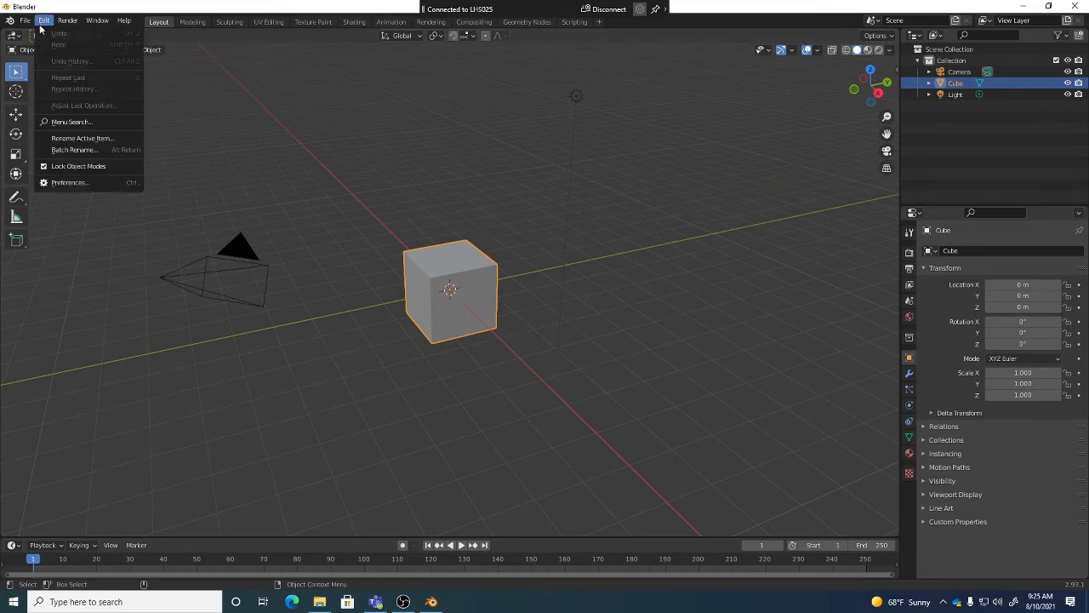
# In Preferences, check Keymap shows Industry Compatible and Save & Load has Auto Save at 2 minutes
pyautogui.click(69, 182)
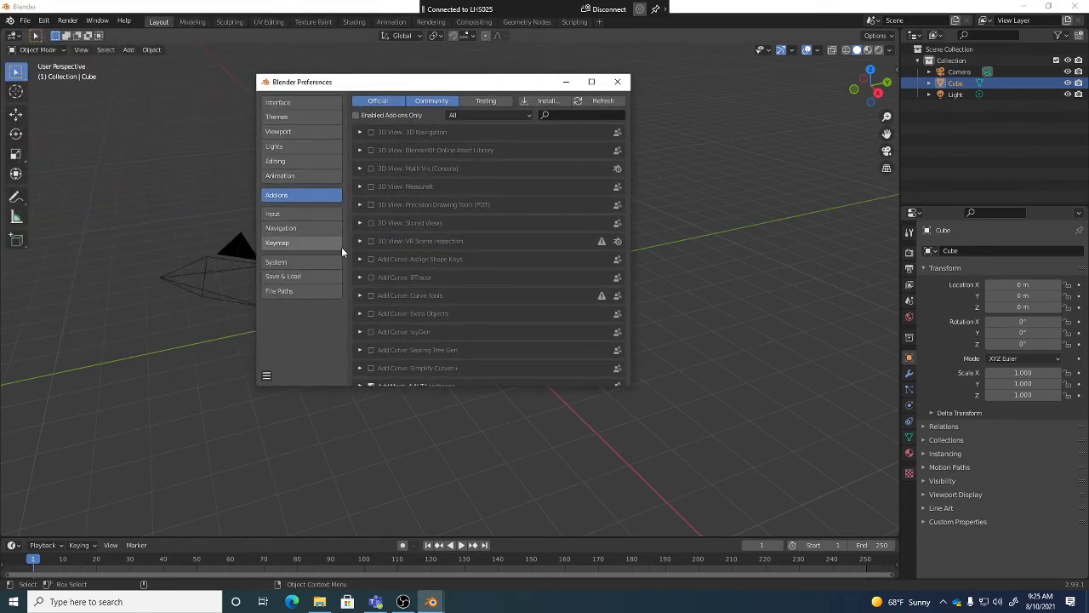
pyautogui.click(276, 242)
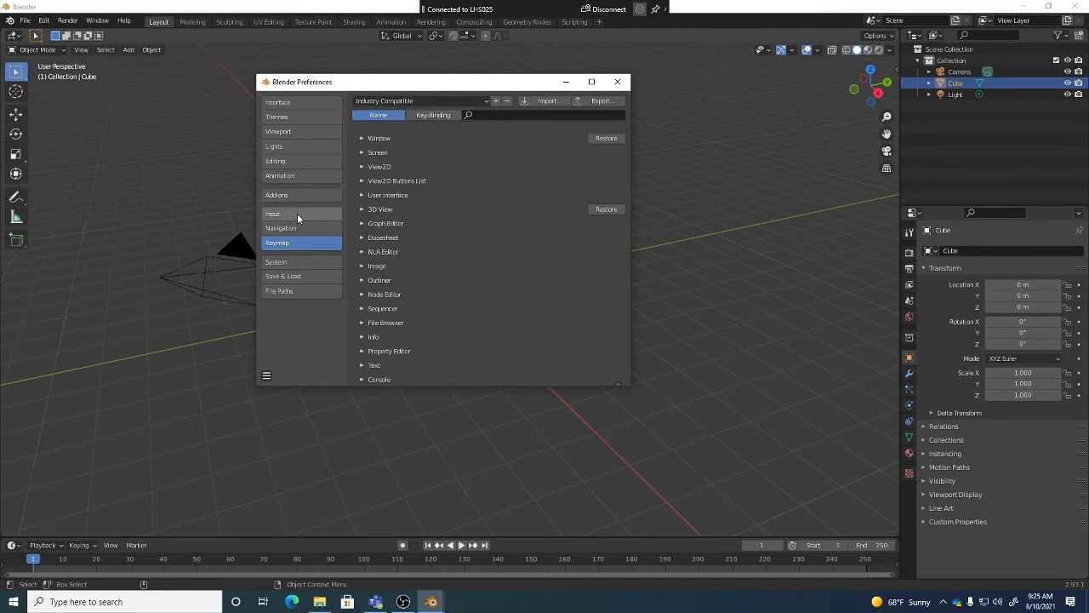
pyautogui.moveTo(300, 275)
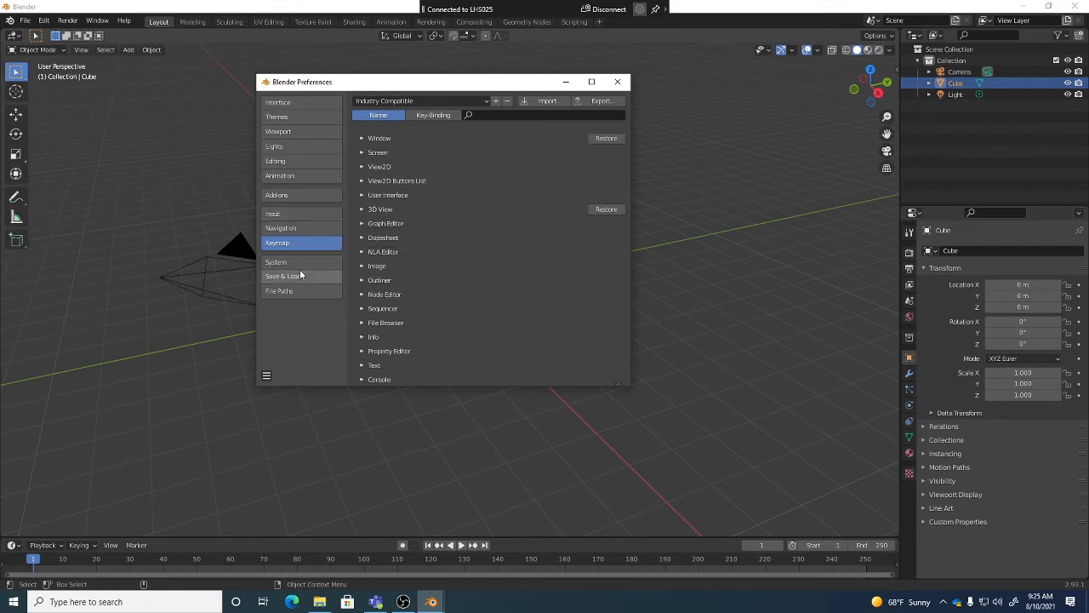
pyautogui.click(282, 276)
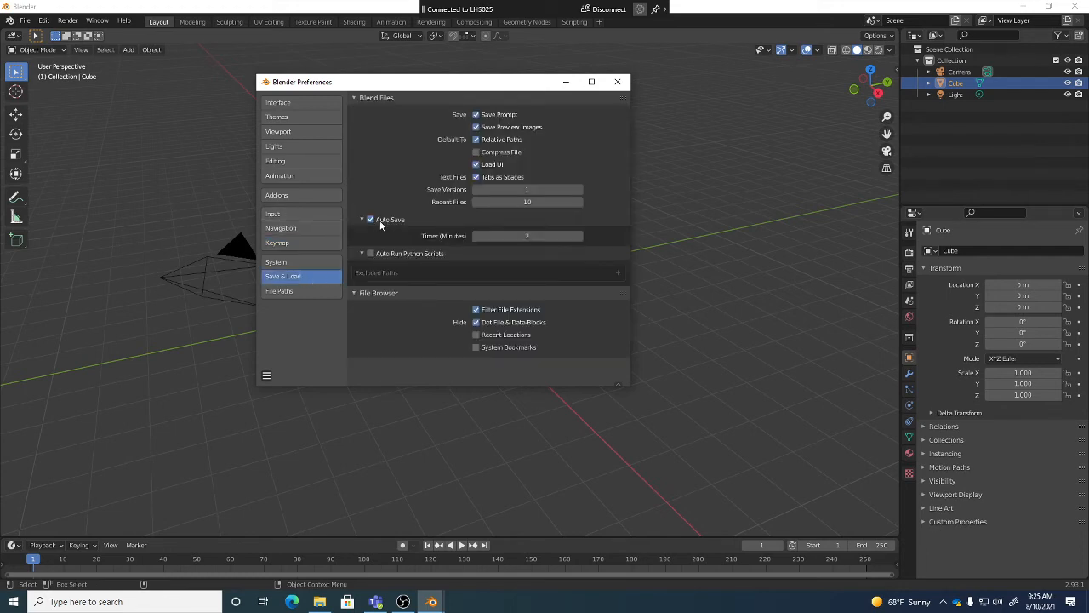
pyautogui.moveTo(288, 201)
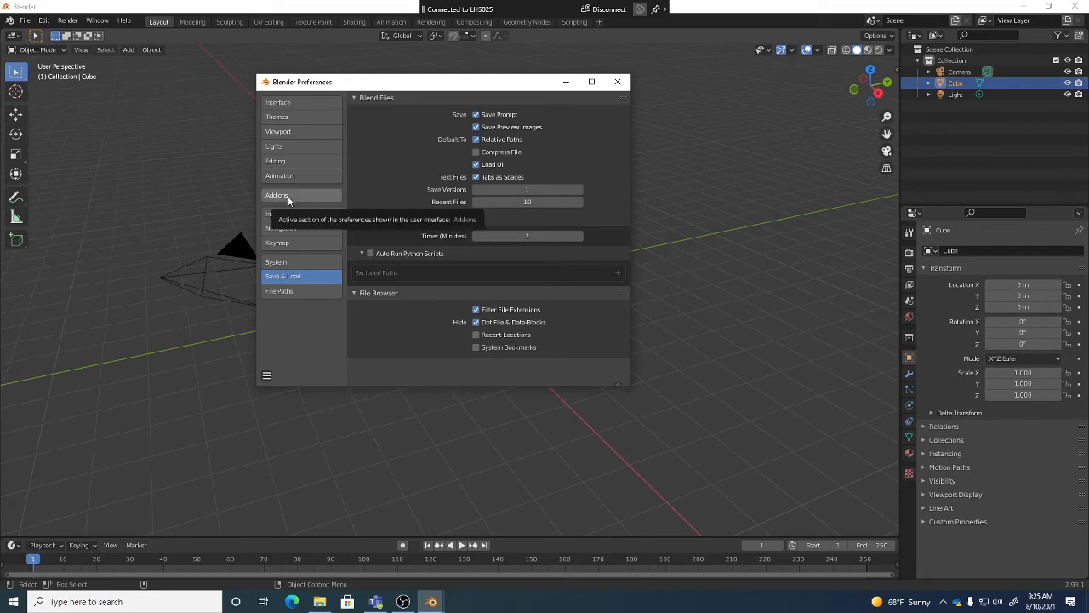
pyautogui.click(278, 195)
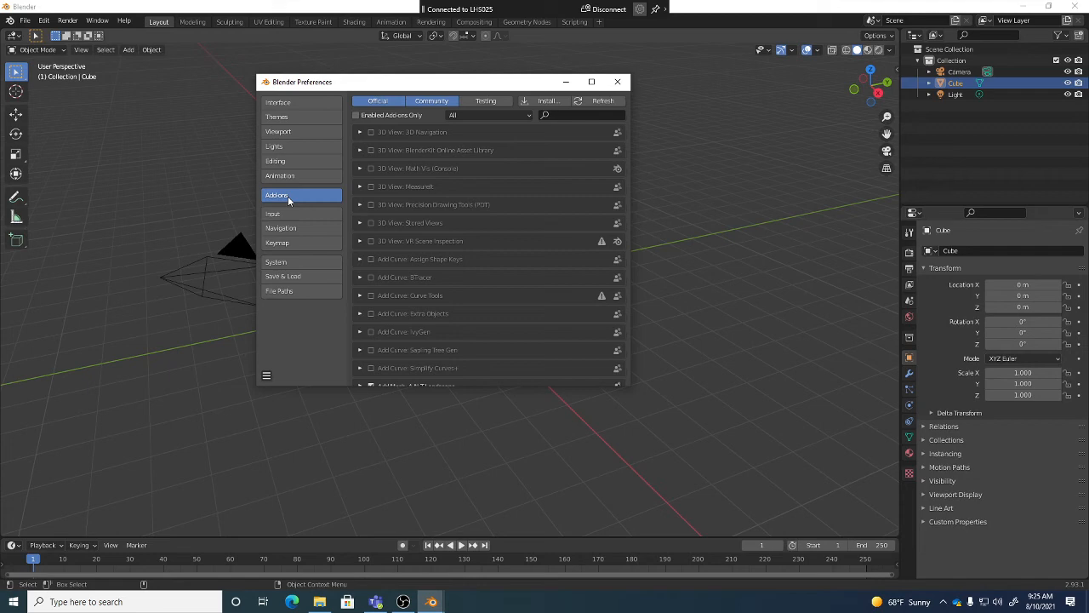
pyautogui.moveTo(525, 130)
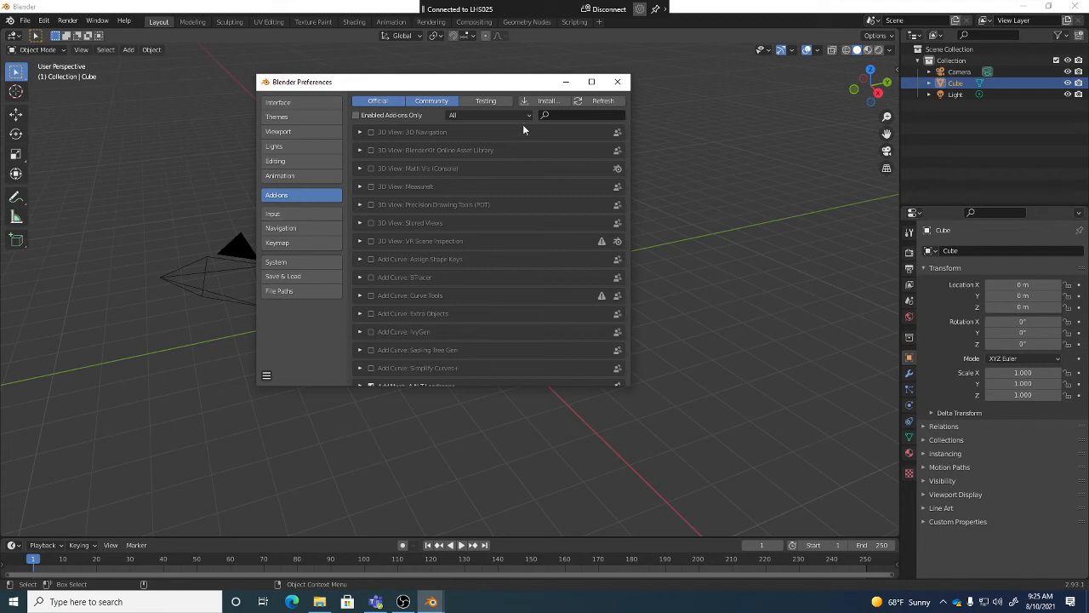
pyautogui.moveTo(547, 101)
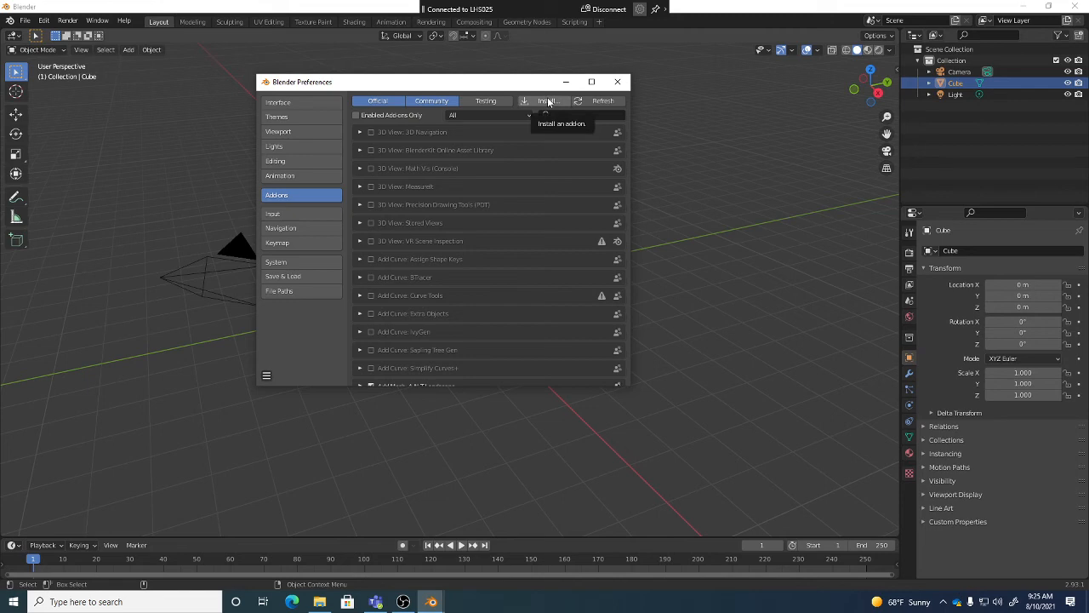
pyautogui.moveTo(561, 230)
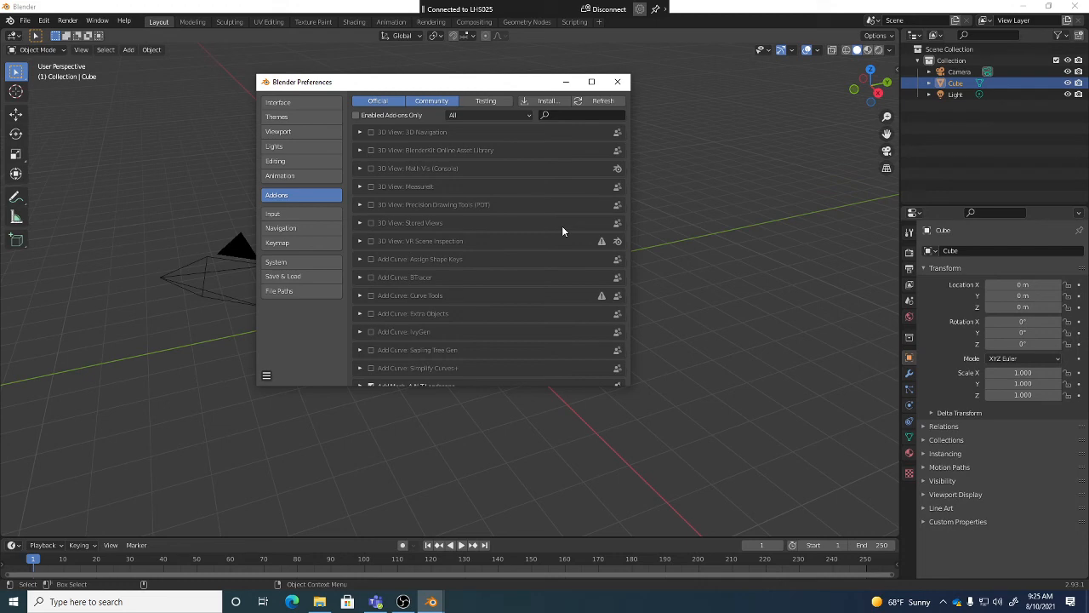
# Enable Interface: Modifier Tools and confirm Mesh: Auto Mirror and LoopTools are ticked in Add-ons
pyautogui.scroll(-3)
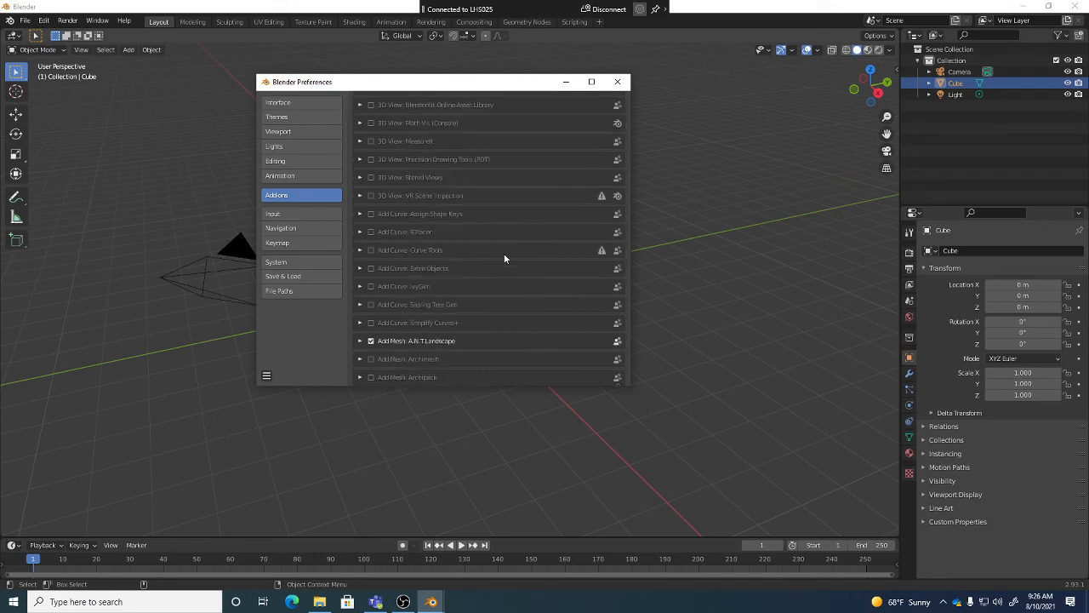
pyautogui.scroll(-3)
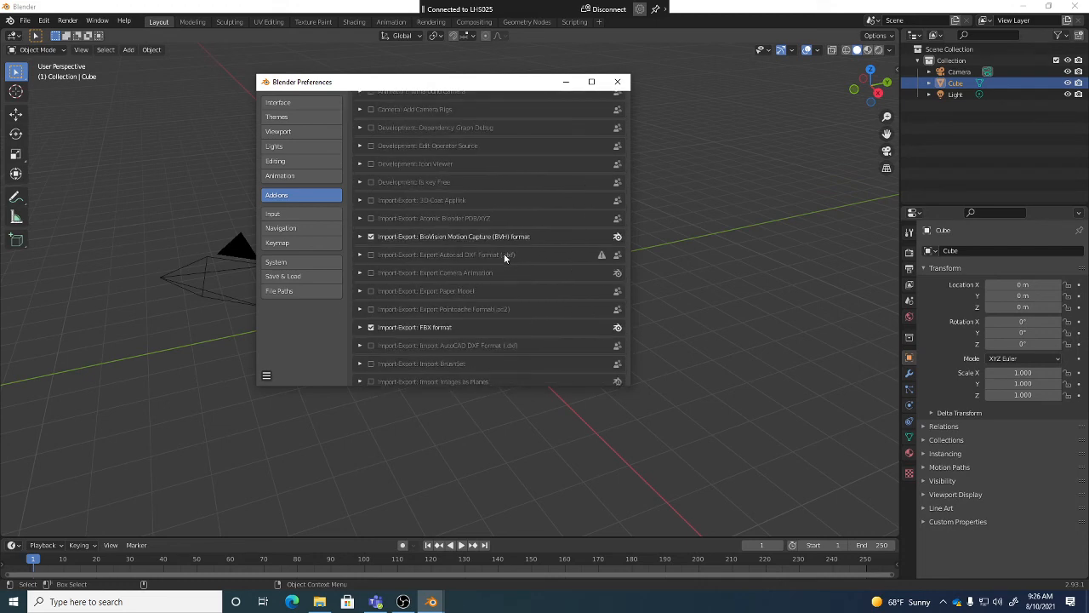
pyautogui.scroll(-3)
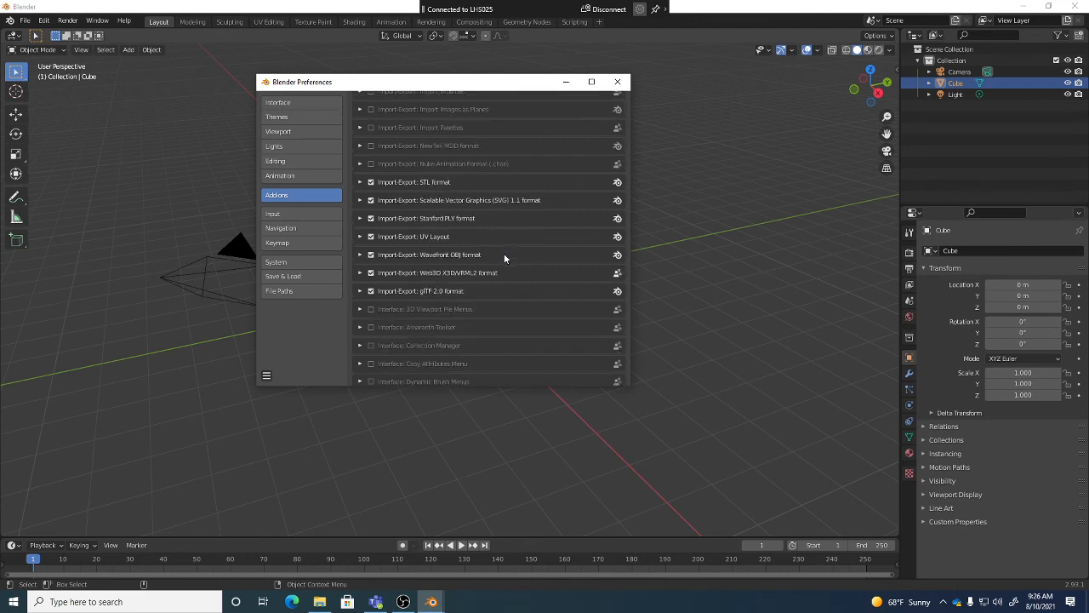
pyautogui.scroll(-3)
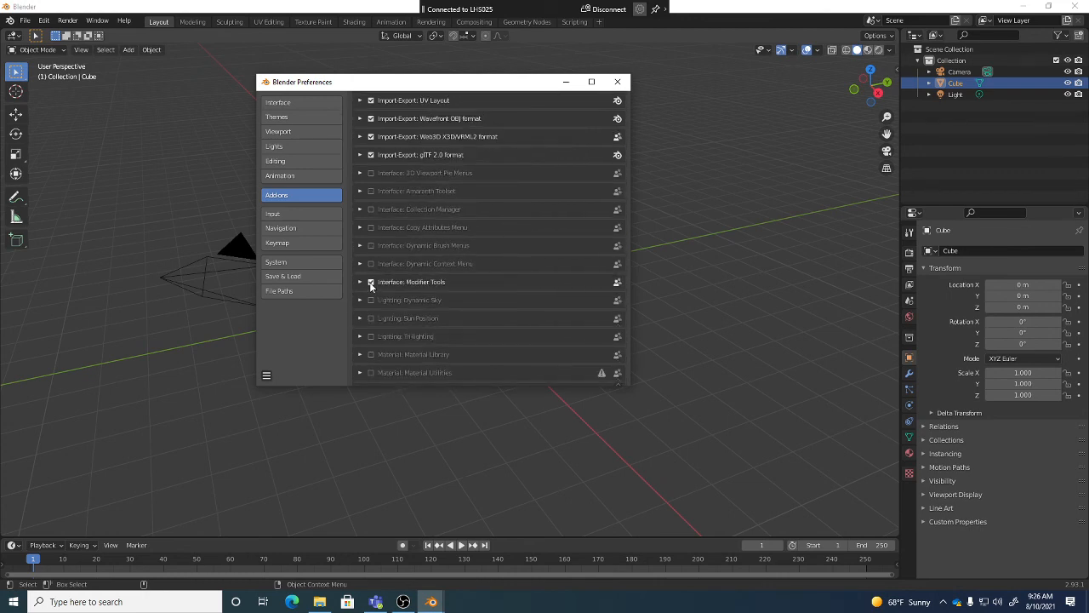
pyautogui.click(371, 281)
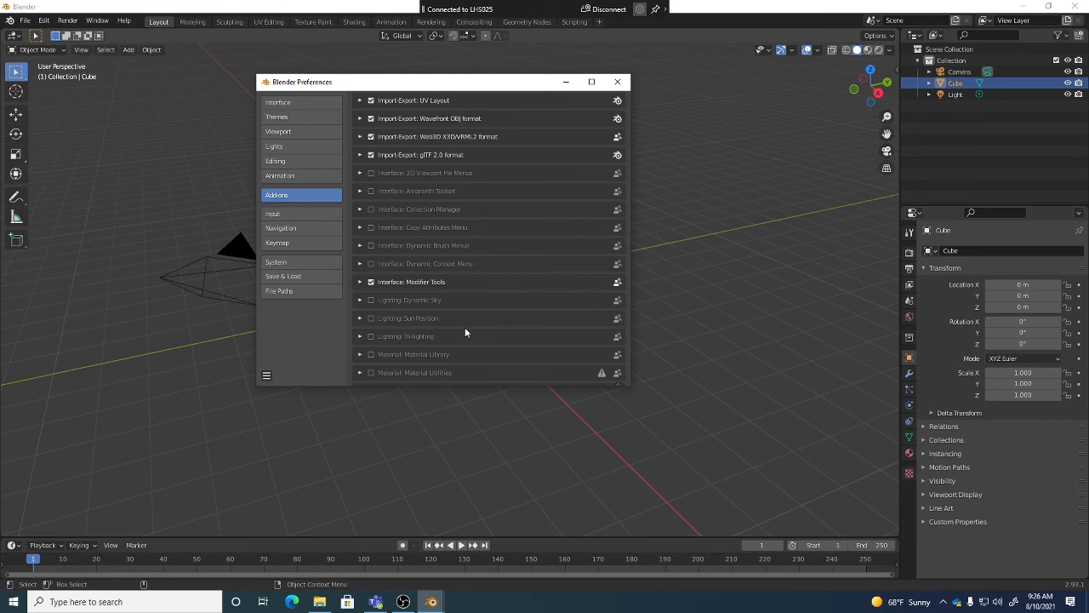
pyautogui.scroll(-3)
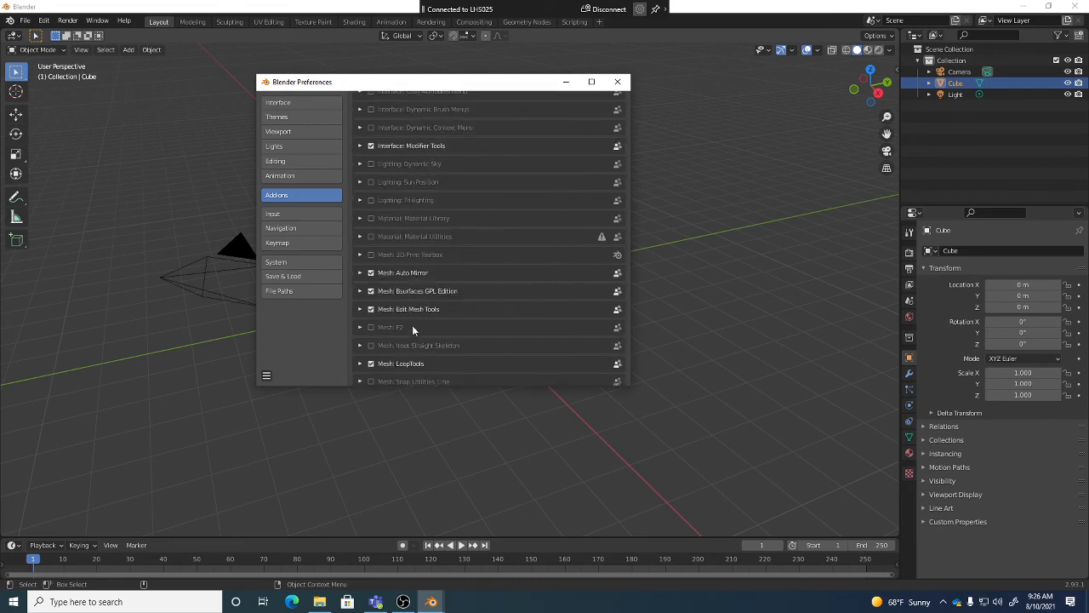
pyautogui.scroll(-3)
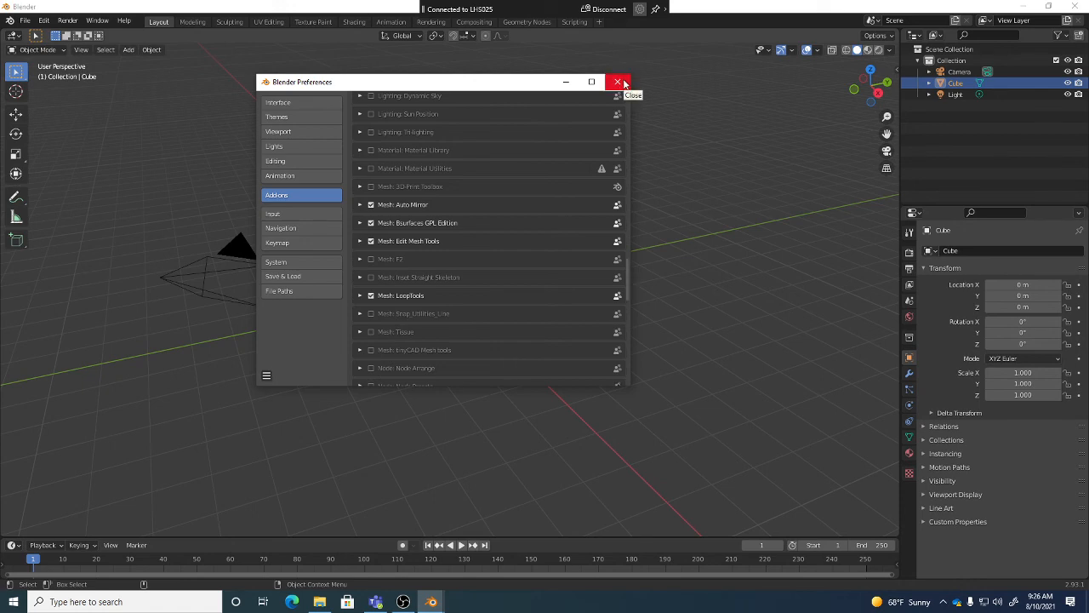
pyautogui.moveTo(645, 8)
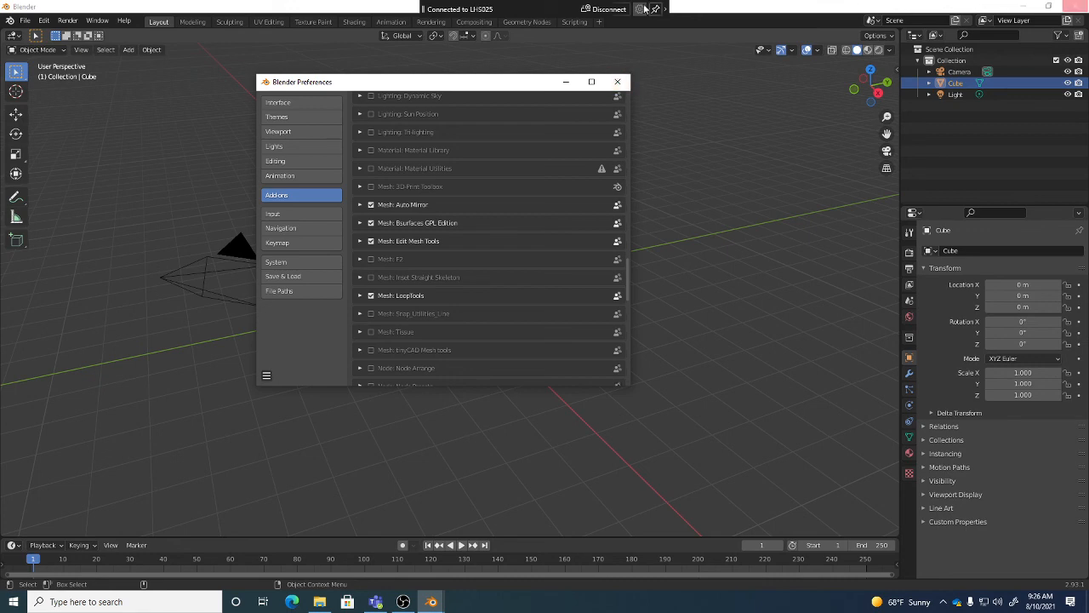
# Close the Preferences window, returning to the cube scene, and bring up OBS Studio from the taskbar
pyautogui.click(617, 81)
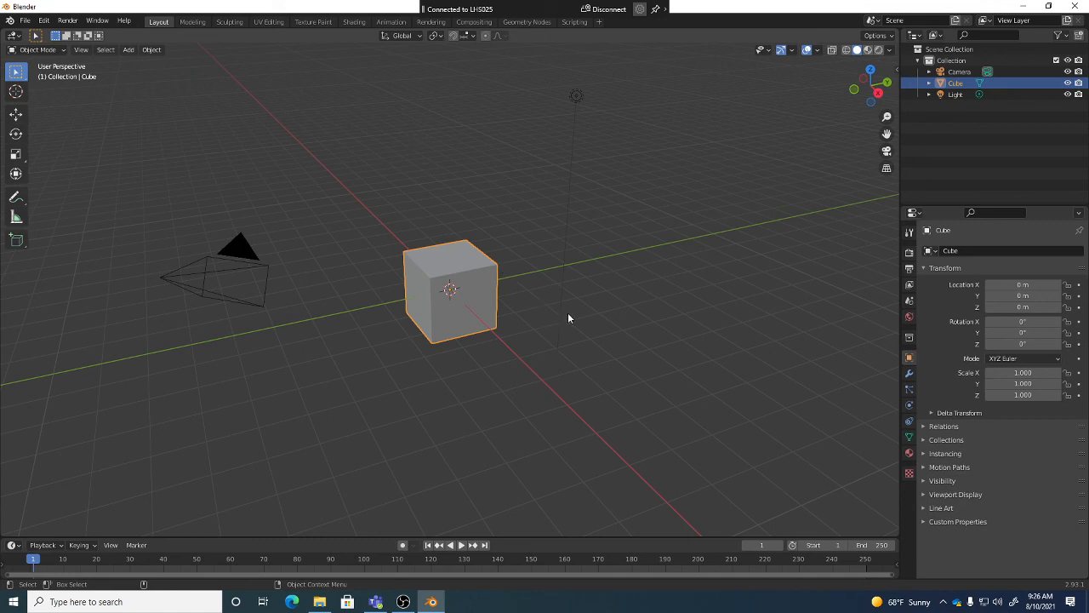
pyautogui.moveTo(468, 281)
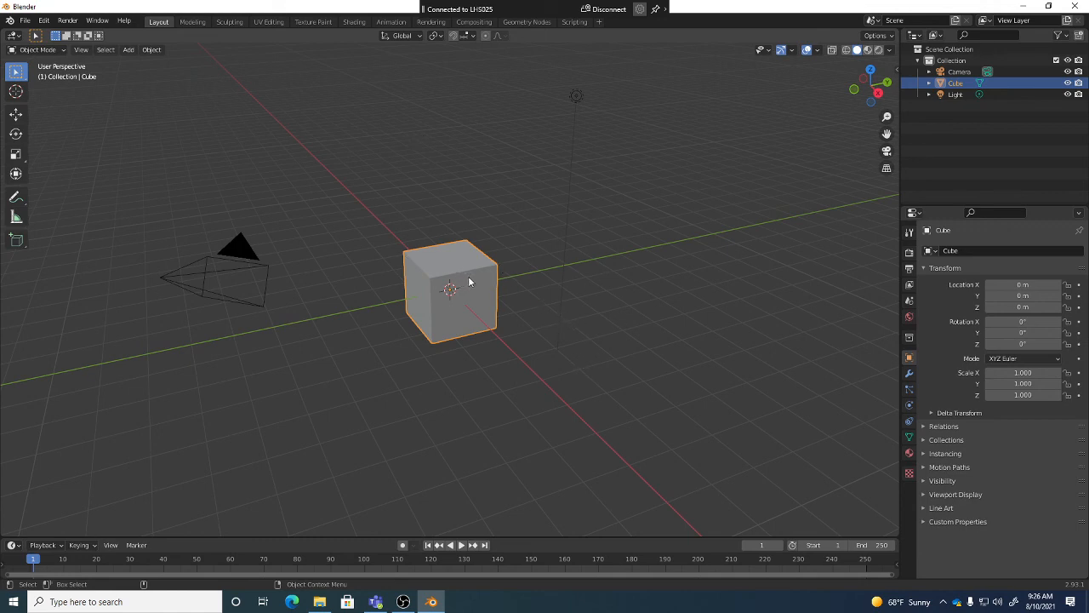
pyautogui.moveTo(468, 286)
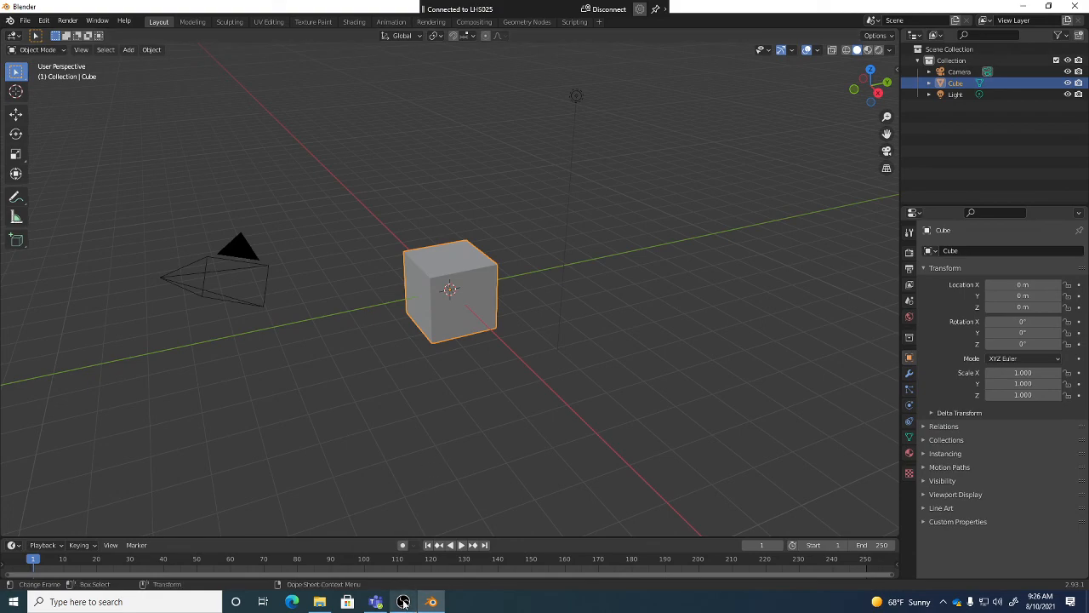
pyautogui.click(404, 601)
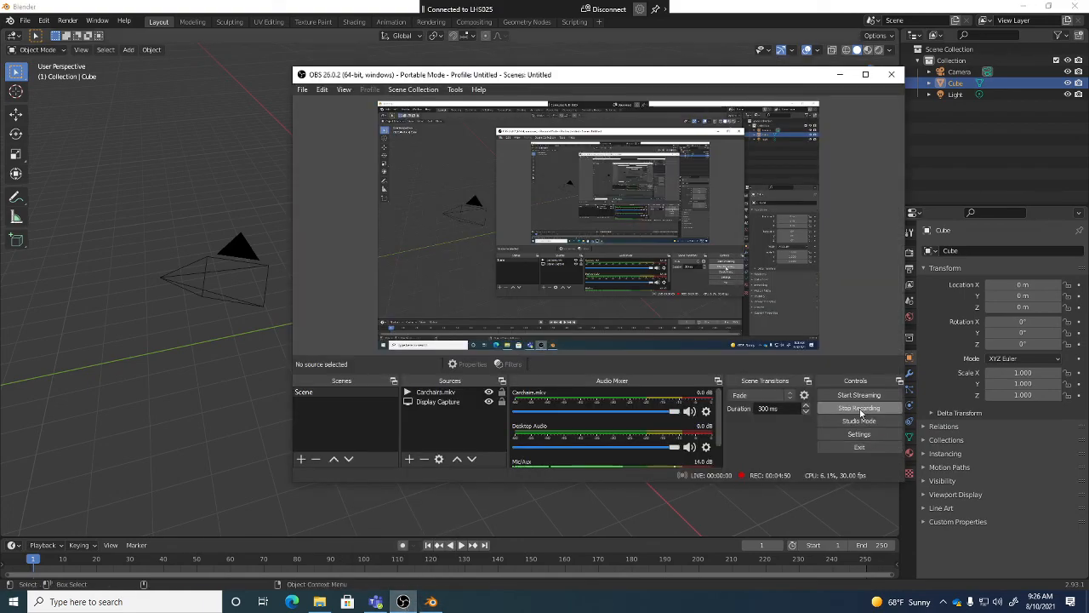